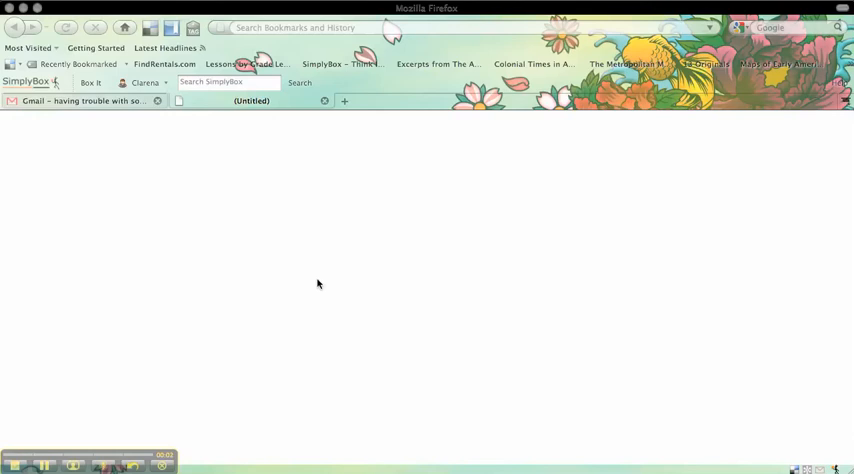
mouse_move(323, 89)
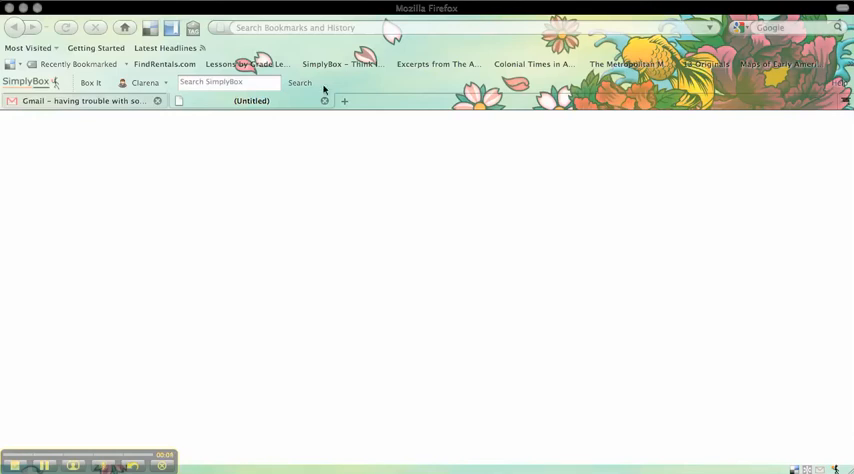
mouse_move(324, 43)
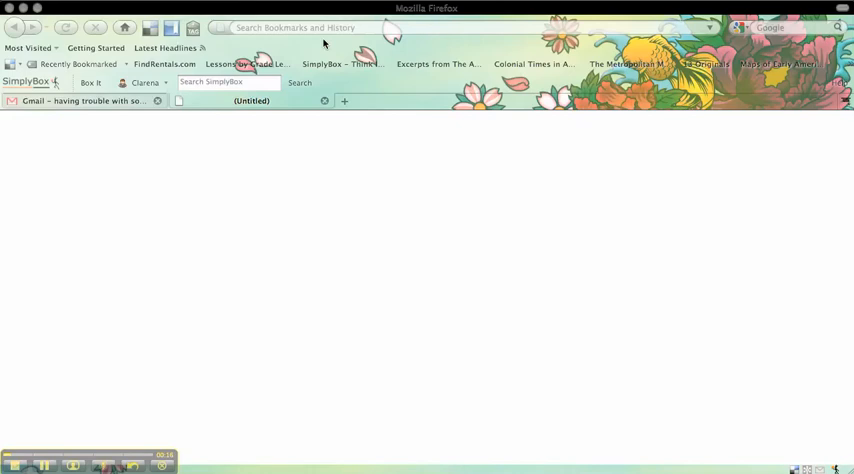
mouse_move(325, 43)
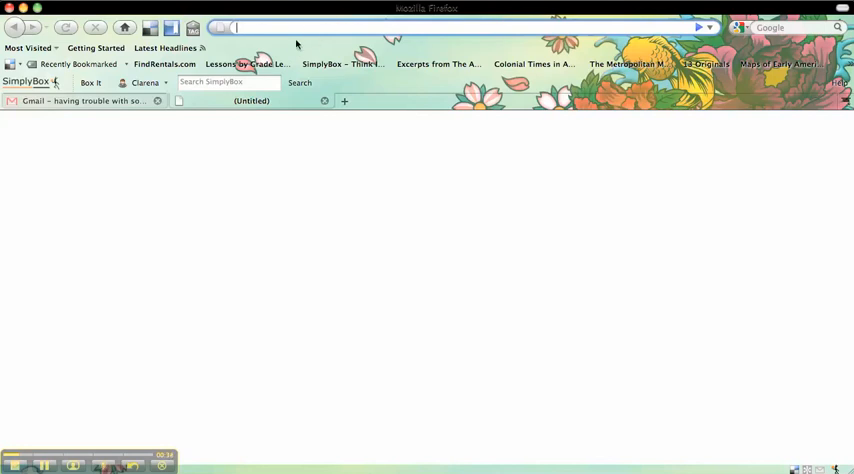
mouse_move(320, 24)
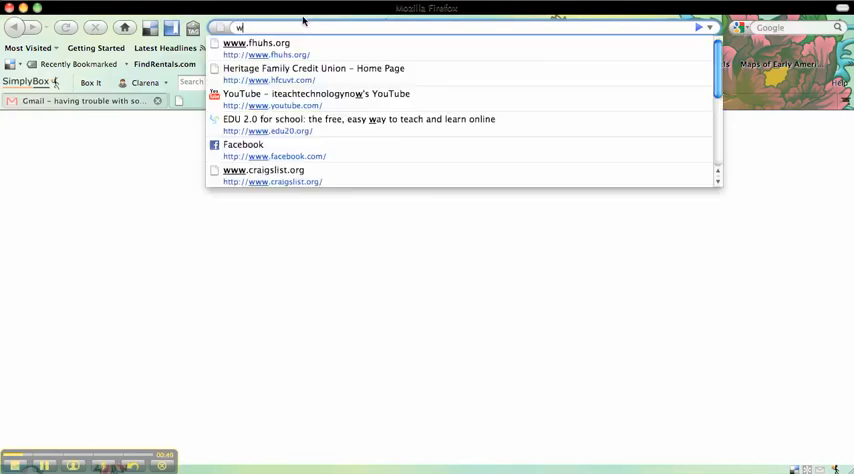
type("ww.edu20.org/")
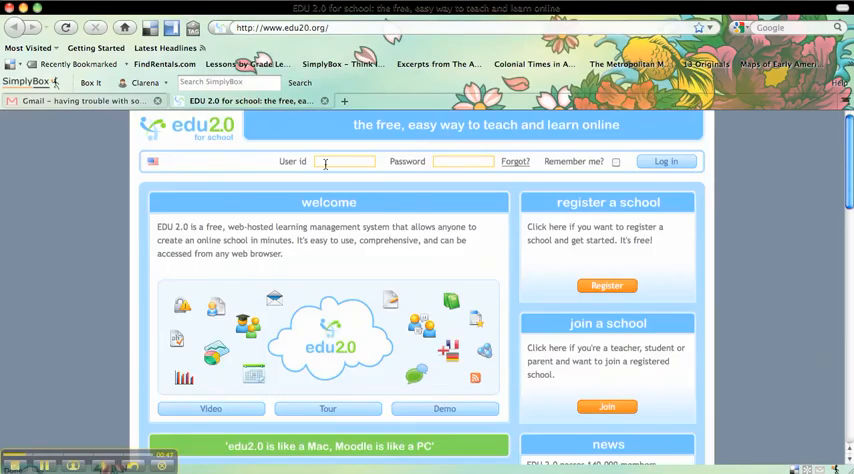
- Log in as student John with the remembered user id and password
type("John")
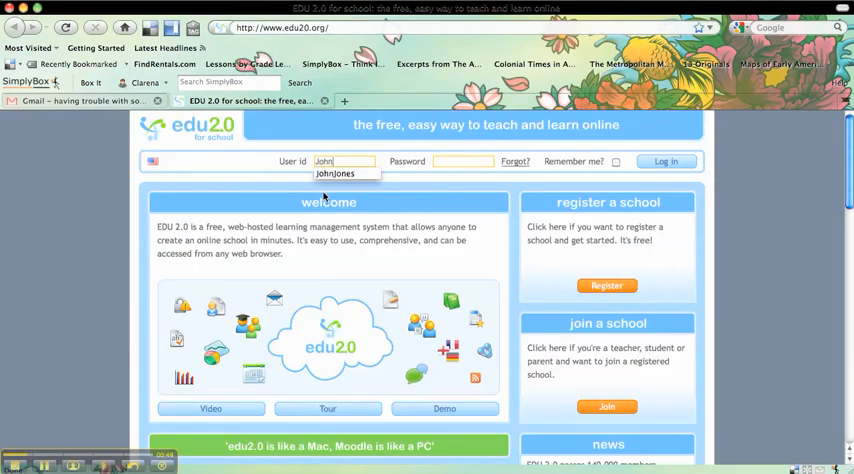
left_click(334, 174)
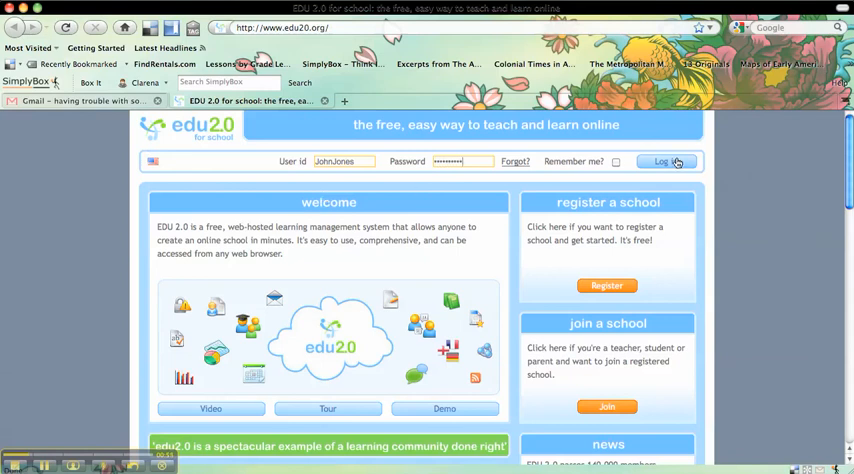
left_click(663, 161)
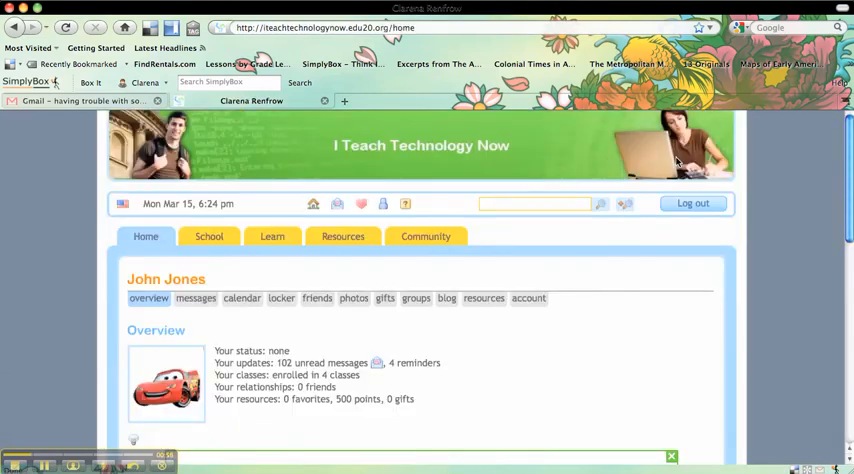
mouse_move(559, 151)
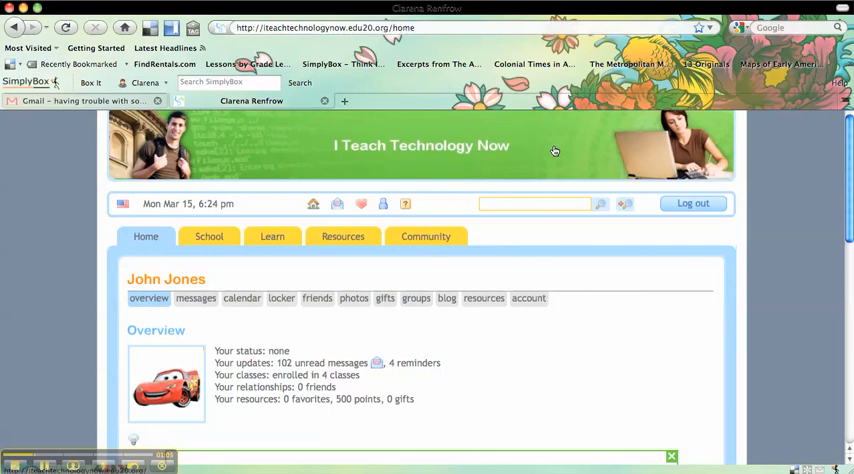
mouse_move(97, 314)
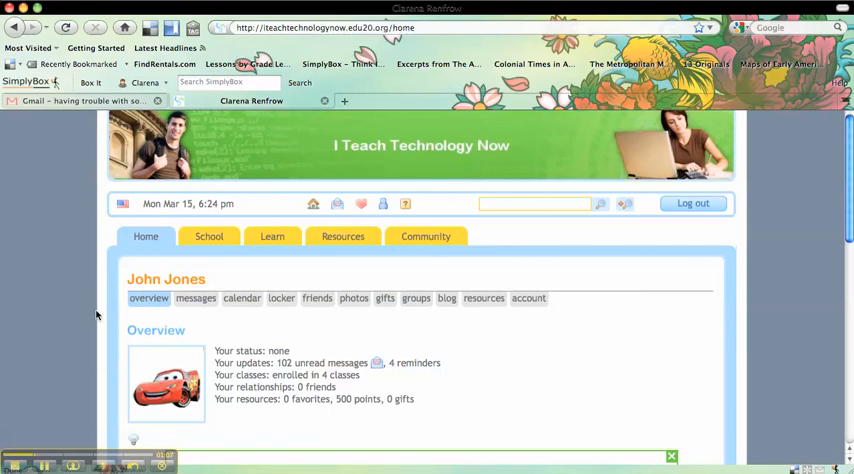